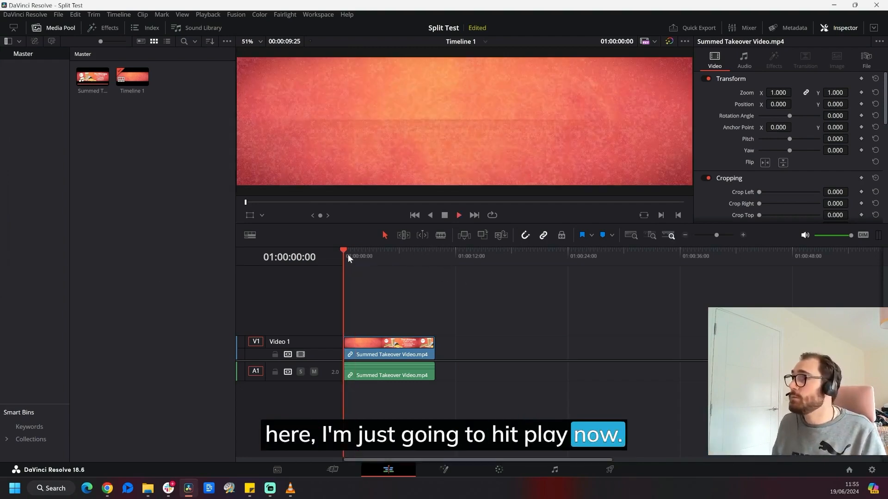
# Preview the example takeover video, pausing on the lunch deal, then close the player.
pyautogui.click(458, 214)
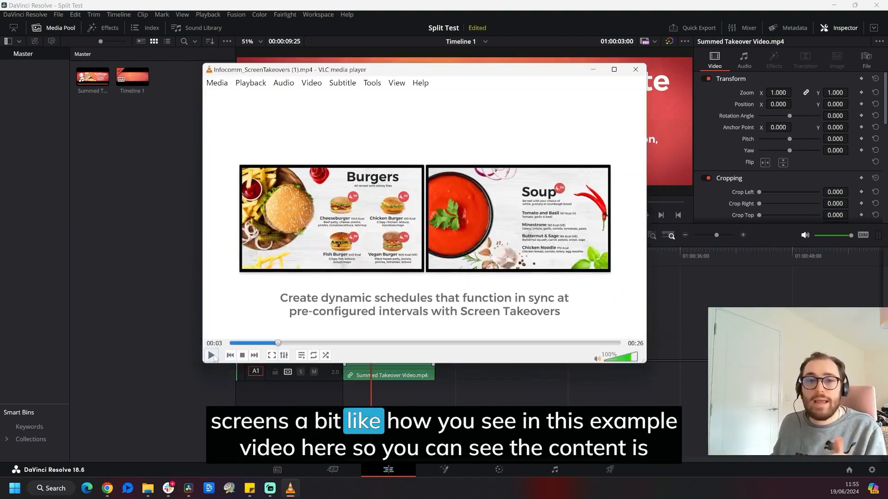
pyautogui.click(211, 355)
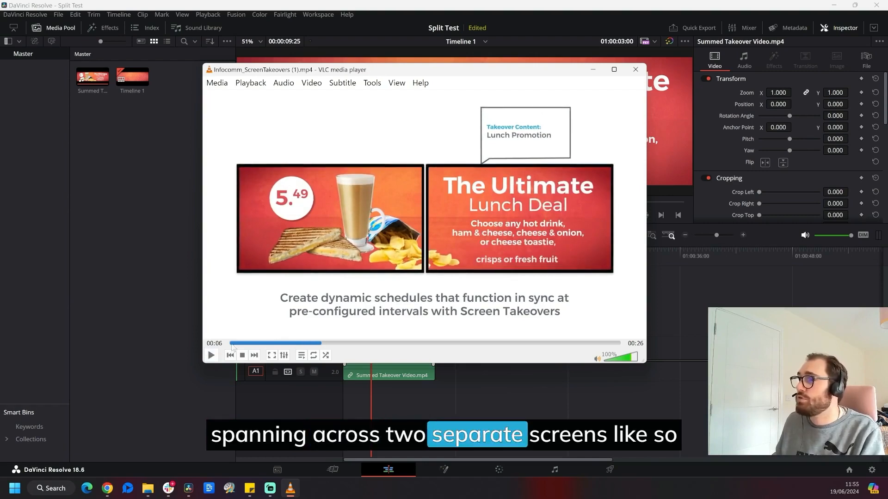
pyautogui.click(634, 68)
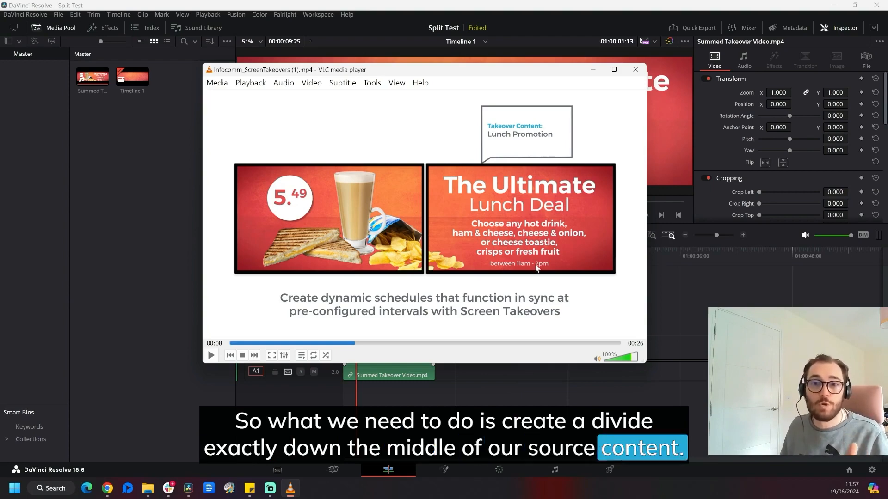
pyautogui.click(634, 69)
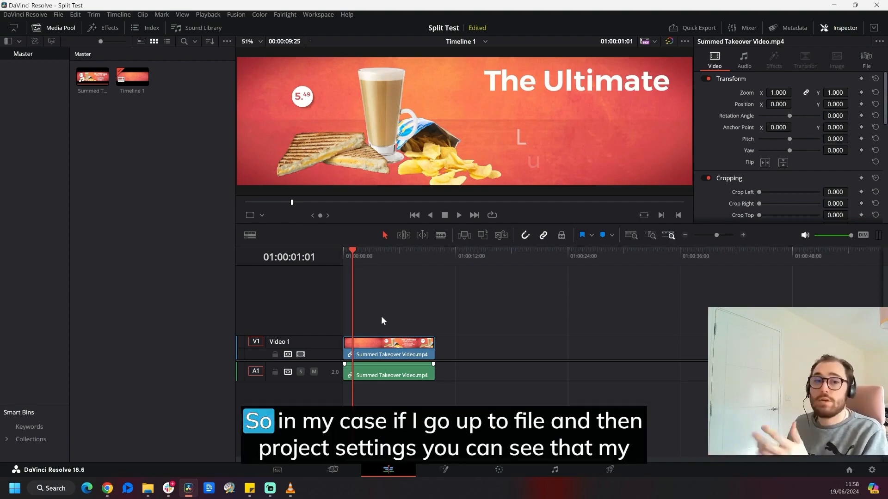
# Change the project timeline resolution from 3840 x 1080 to 1920 x 1080.
pyautogui.click(58, 14)
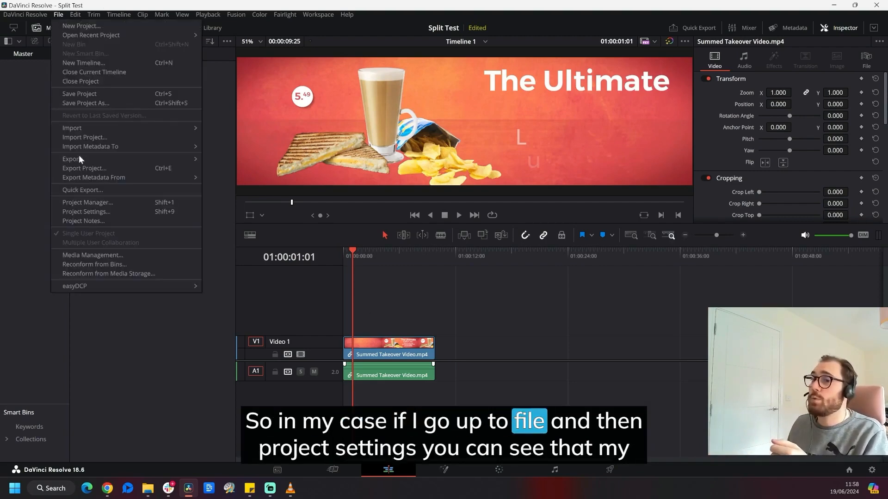
pyautogui.click(86, 211)
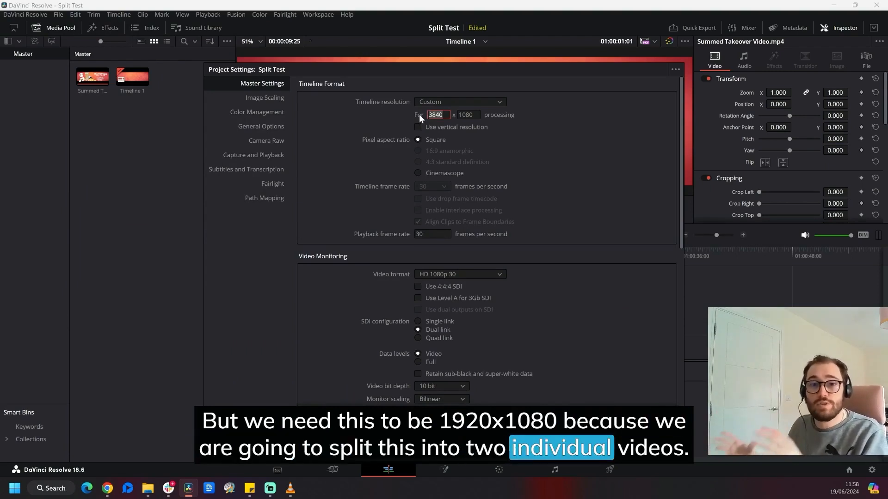
pyautogui.write('1920')
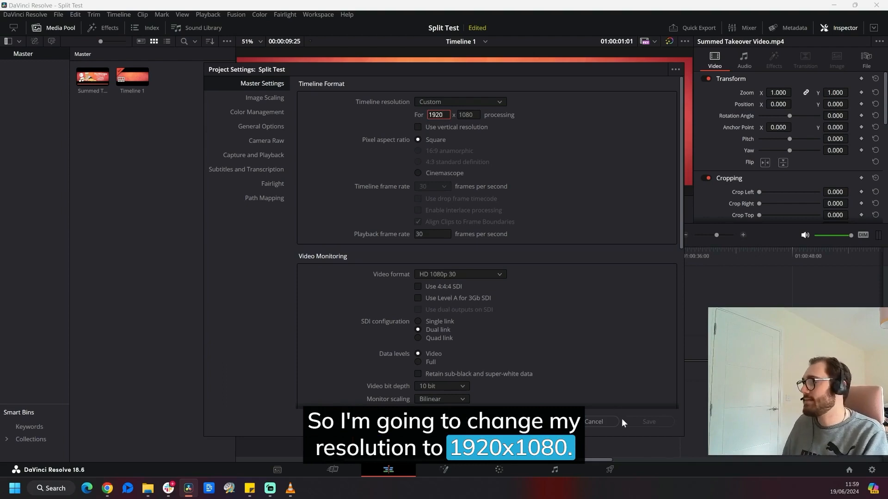
pyautogui.click(649, 421)
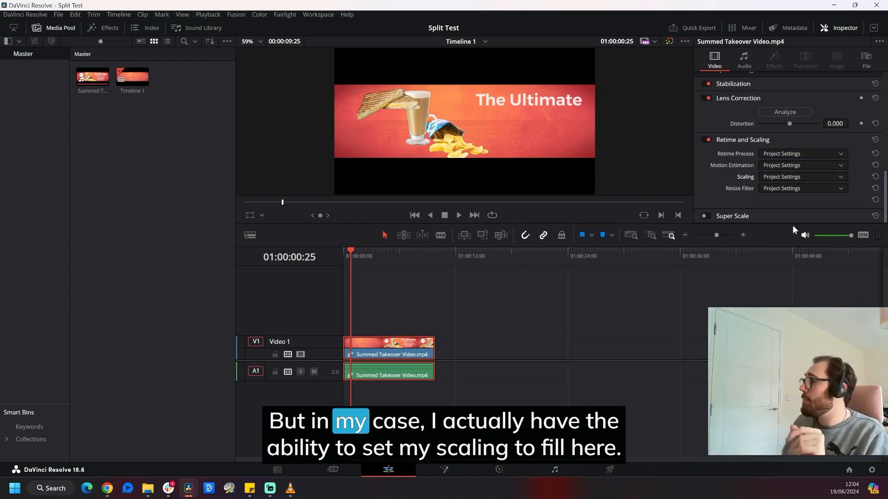
# Set the clip's Inspector scaling to Fill so it covers the 1920 x 1080 frame.
pyautogui.click(801, 177)
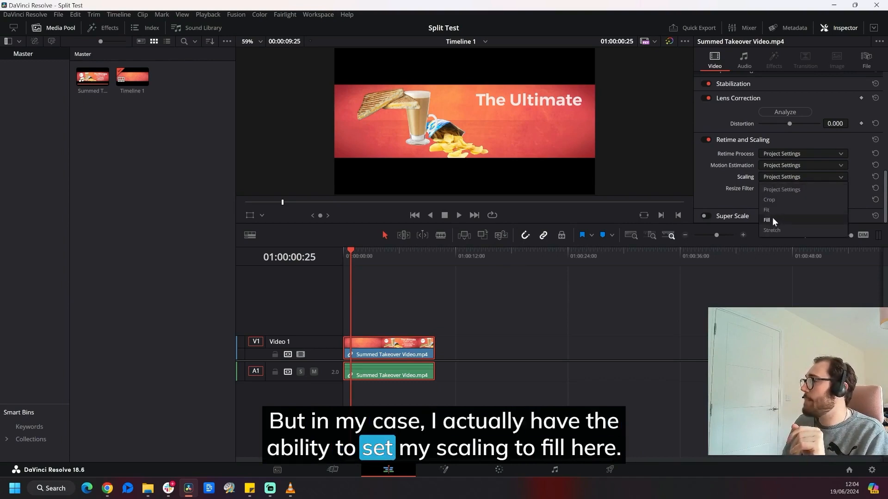
pyautogui.click(767, 220)
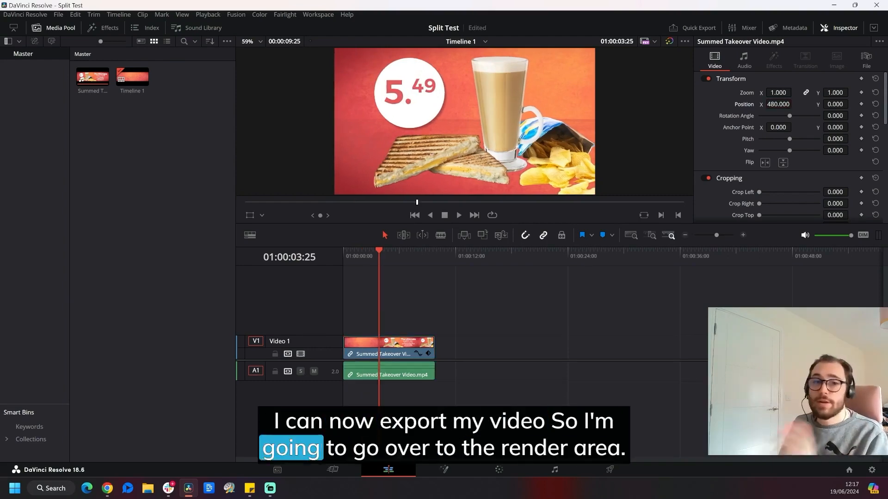
# Queue LEFT VIDEO on the Deliver page, replacing the existing file, and render it.
pyautogui.click(608, 469)
pyautogui.write('LEFT VIDEO')
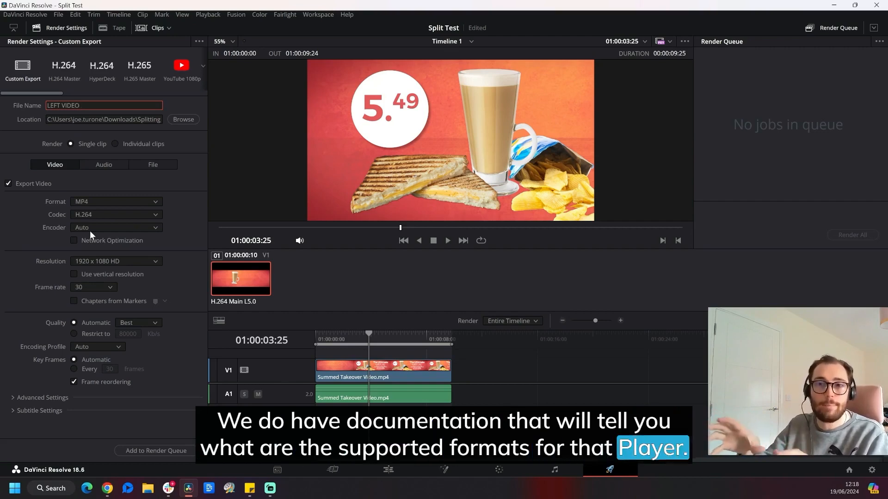
pyautogui.click(157, 451)
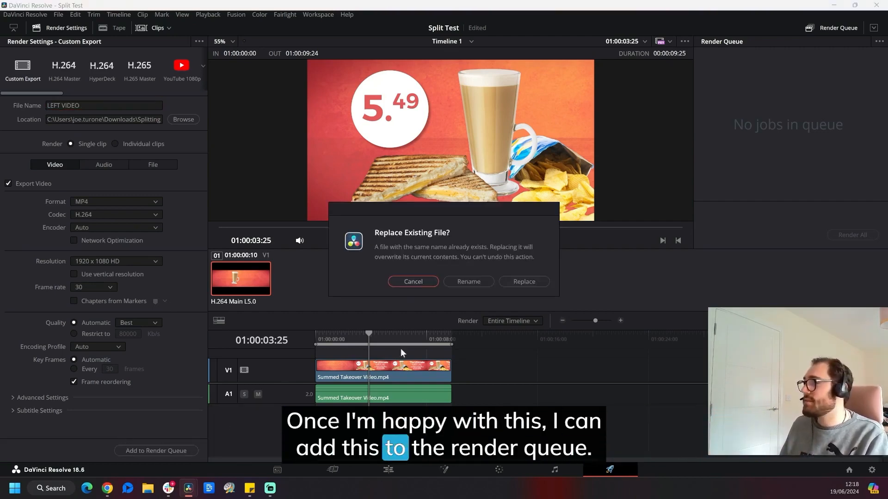
pyautogui.click(523, 282)
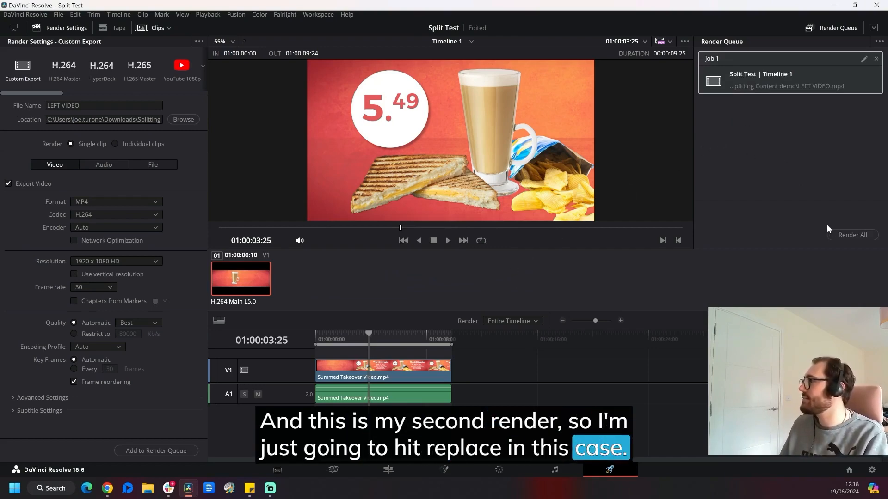
pyautogui.click(852, 235)
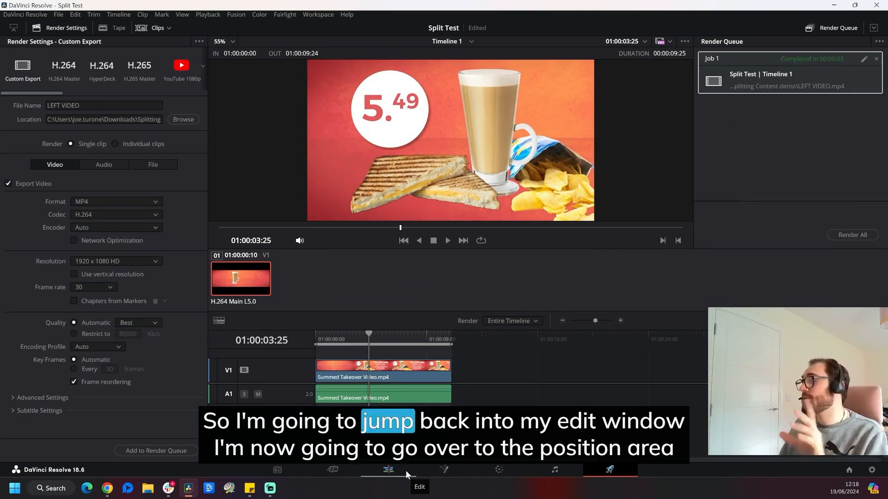
# Clear the finished left job, queue RIGHT VIDEO replacing the existing file, and render it.
pyautogui.click(388, 469)
pyautogui.write('RIGH')
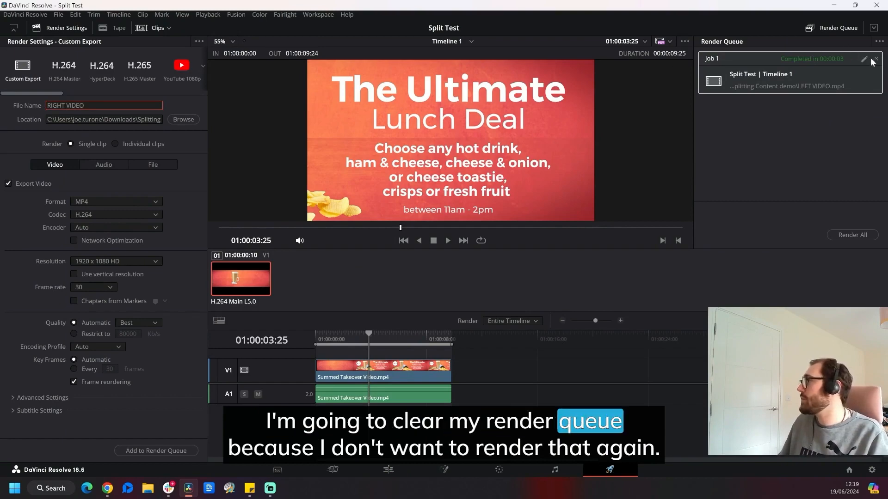
pyautogui.click(873, 58)
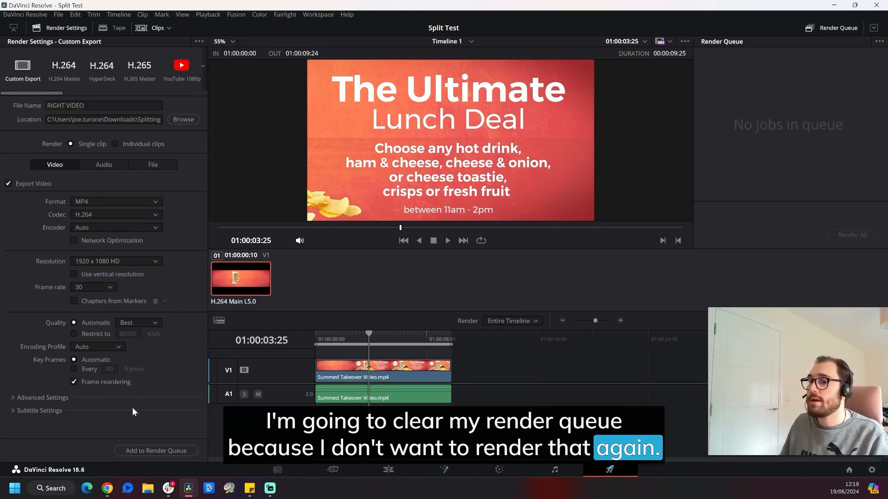
pyautogui.click(156, 451)
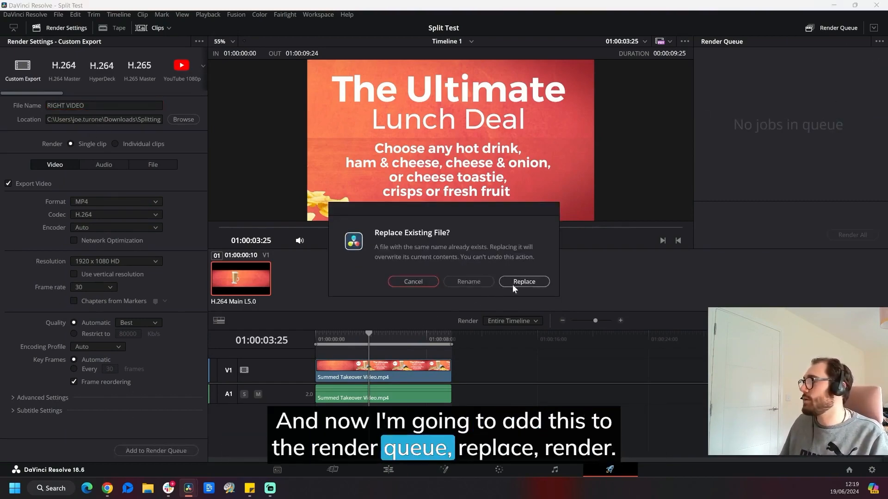
pyautogui.click(523, 281)
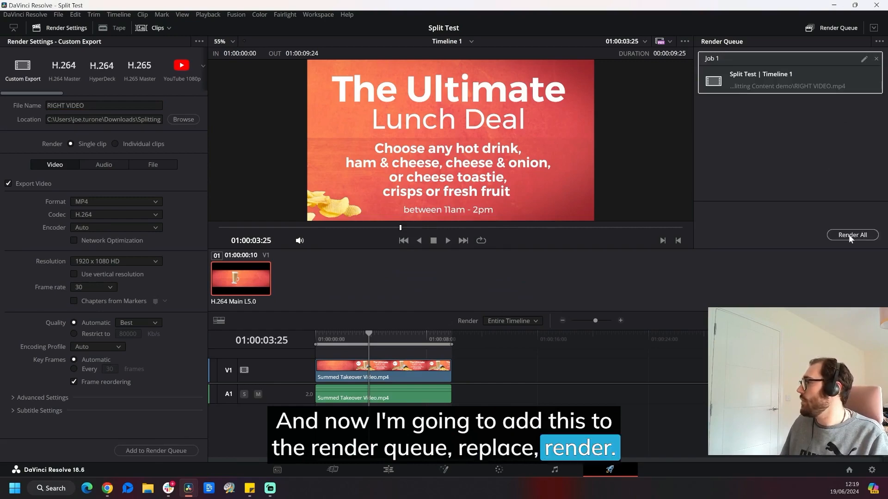
pyautogui.click(851, 235)
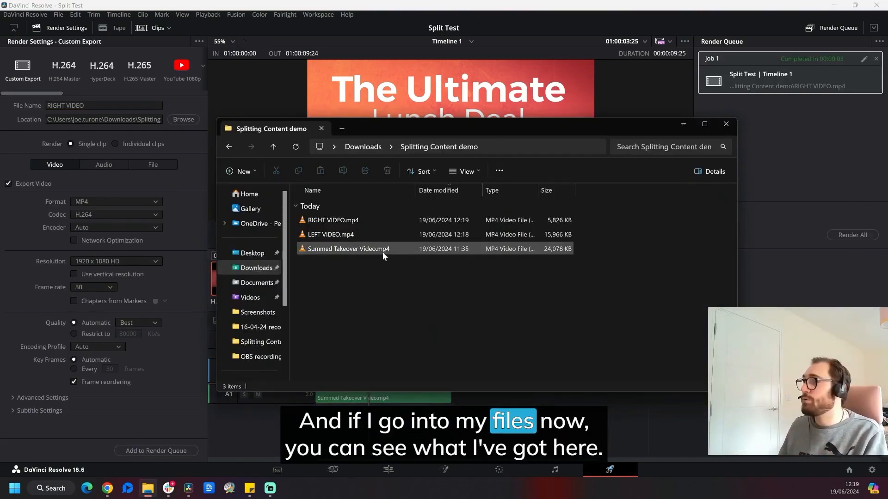
# Play LEFT VIDEO.mp4 from the Splitting Content demo folder to check the render.
pyautogui.click(348, 248)
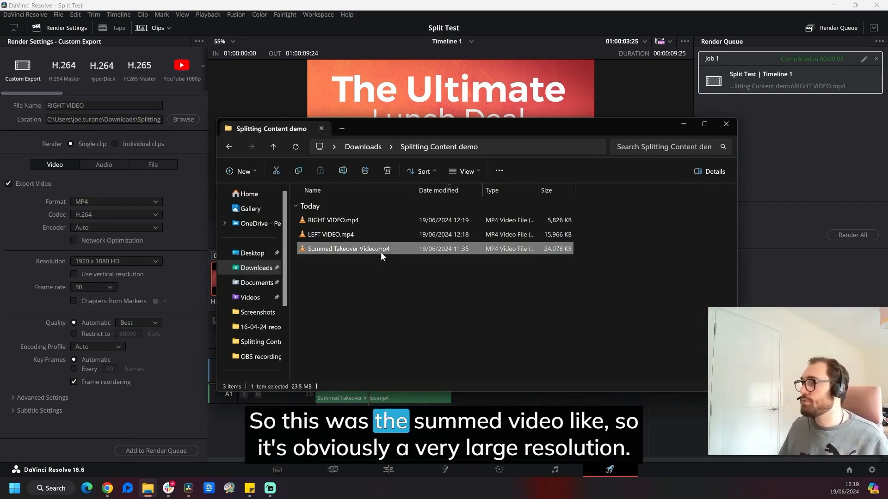
pyautogui.doubleClick(349, 249)
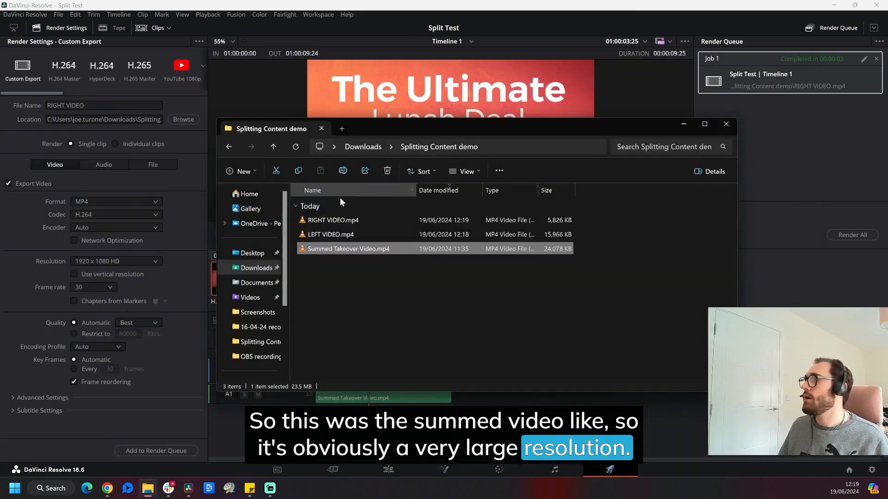
pyautogui.doubleClick(331, 234)
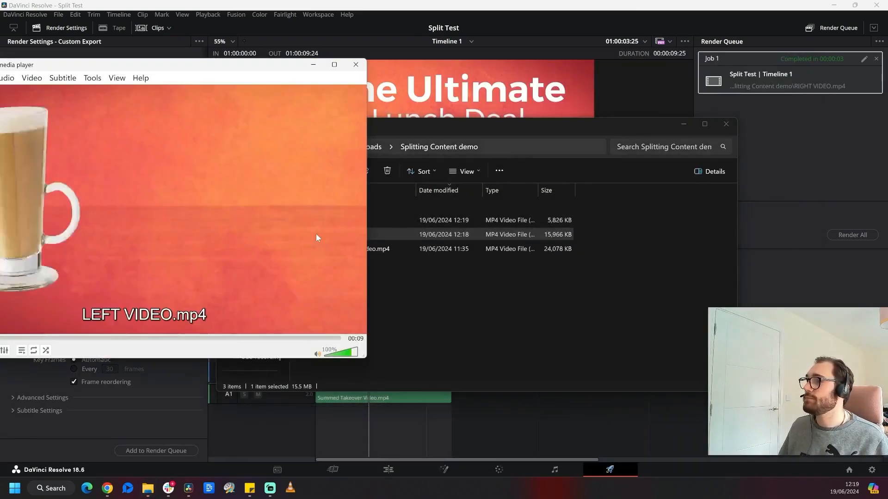